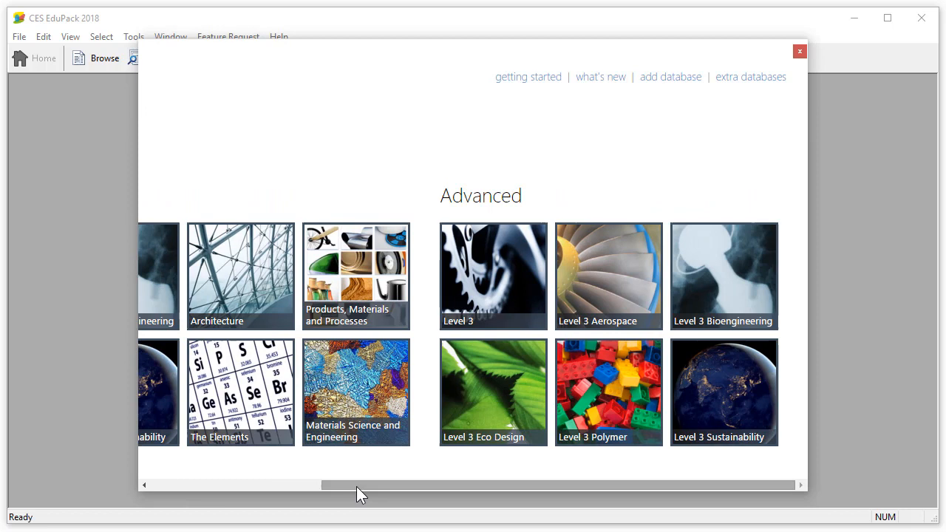
pyautogui.moveTo(485, 399)
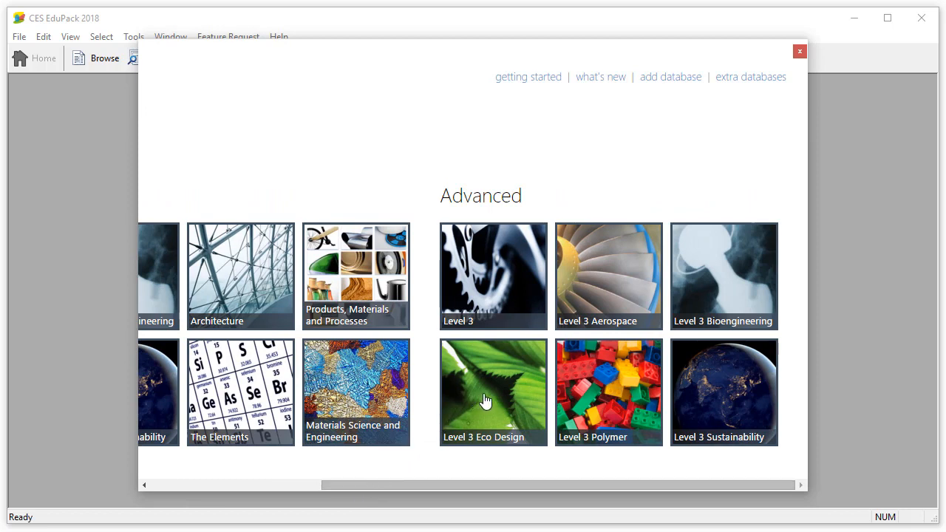
pyautogui.moveTo(724, 391)
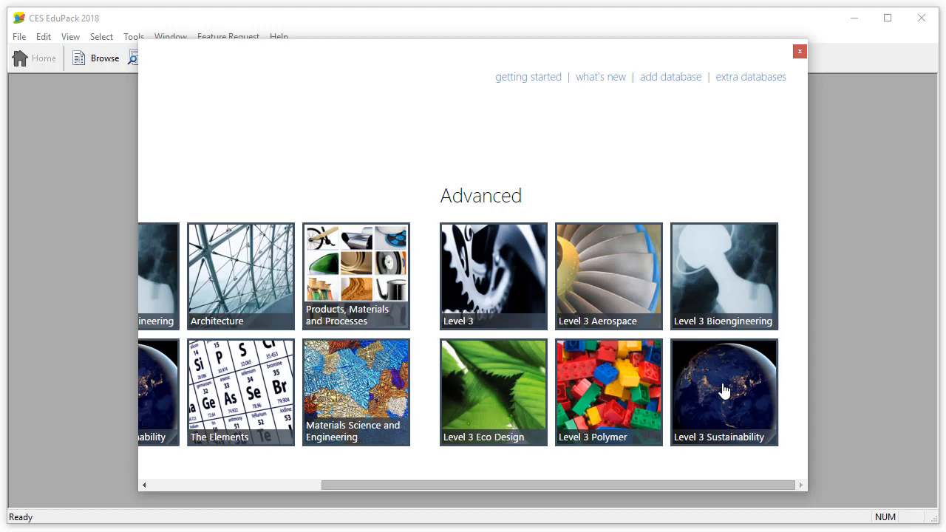
# Load the Level 3 Sustainability database and start a new Eco Audit project named Product.
pyautogui.click(724, 392)
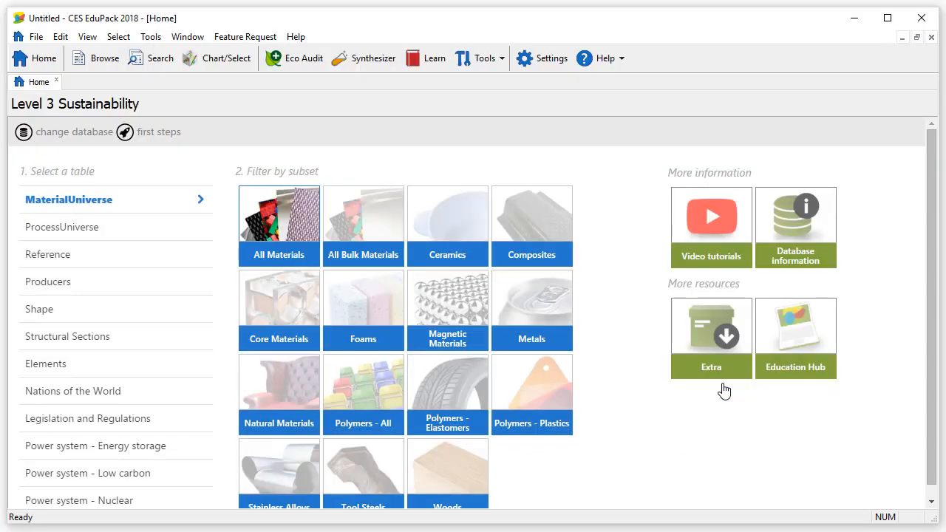
pyautogui.moveTo(310, 89)
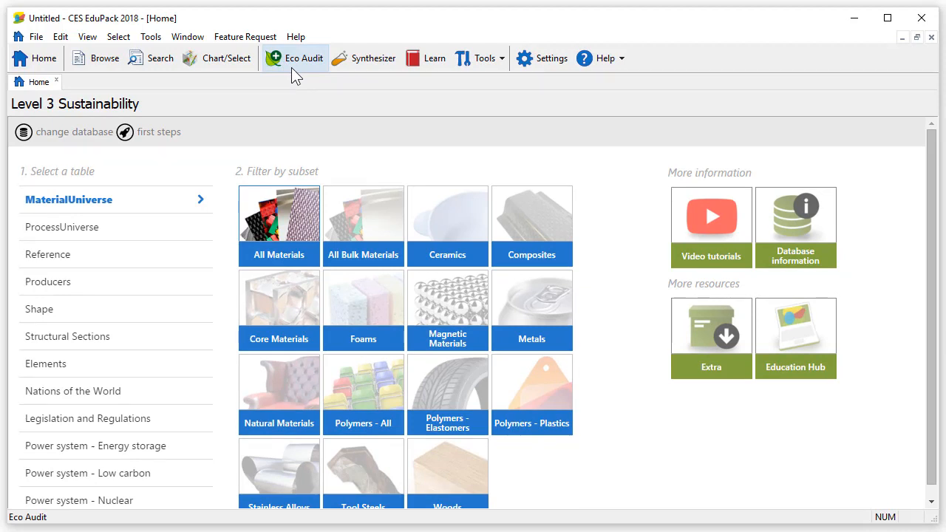
pyautogui.click(294, 57)
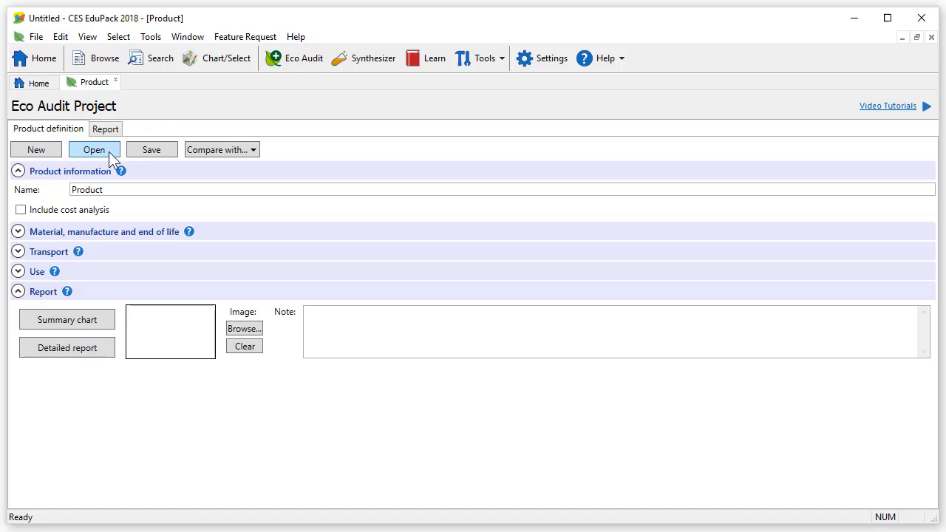
# Load the saved Portable space heater.prd project with its components and cost analysis.
pyautogui.click(95, 149)
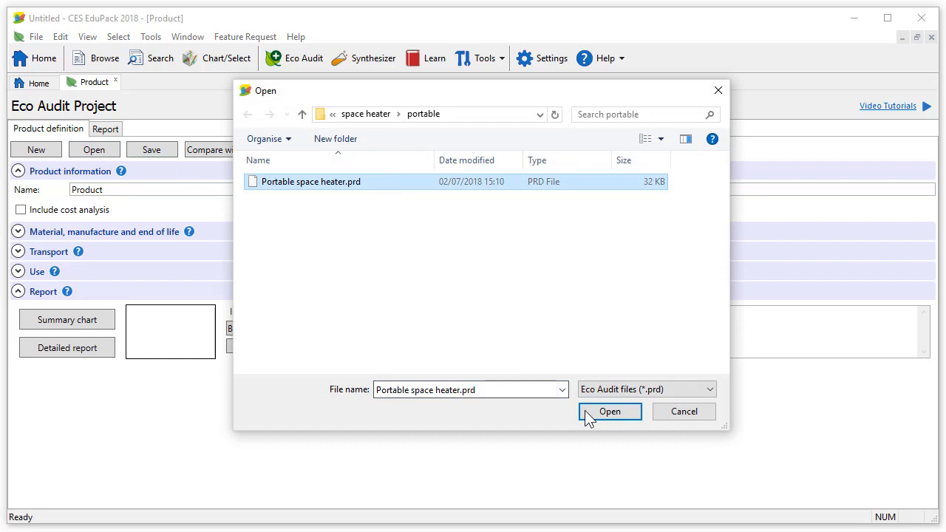
pyautogui.click(609, 411)
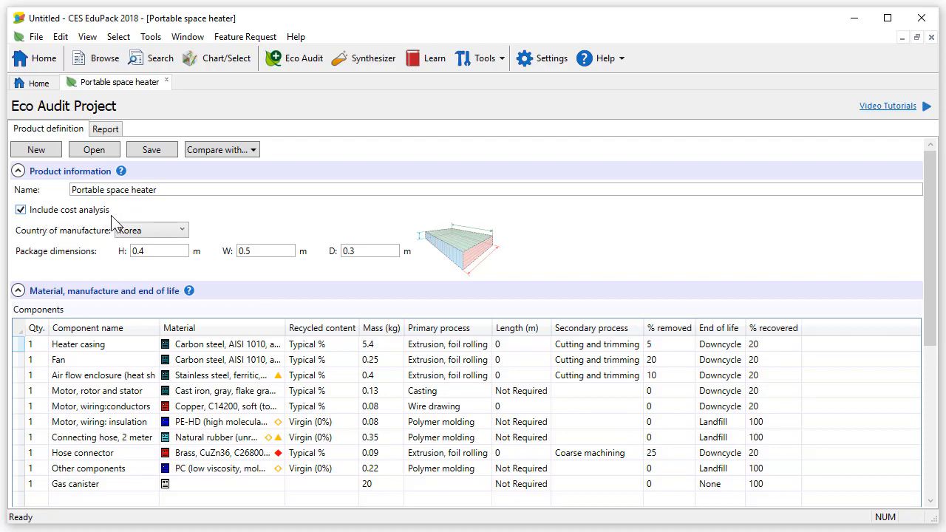
pyautogui.click(151, 230)
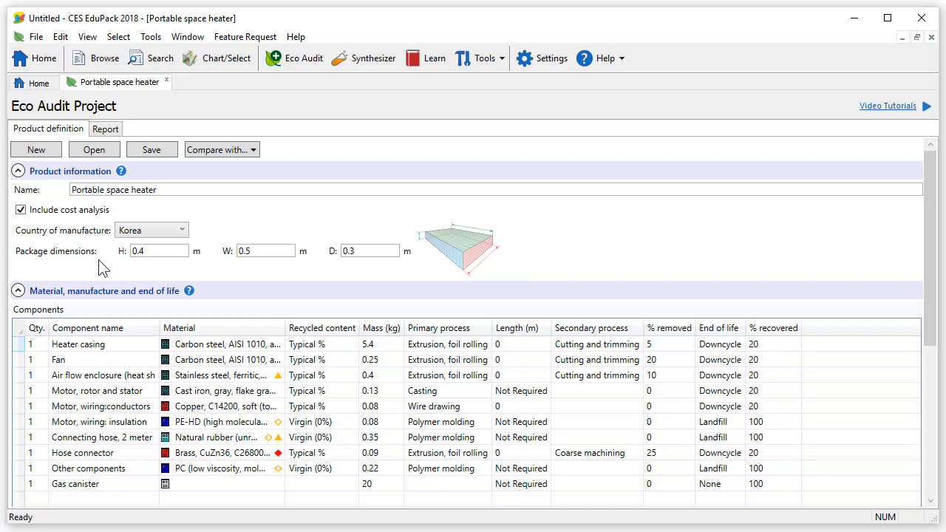
pyautogui.moveTo(129, 263)
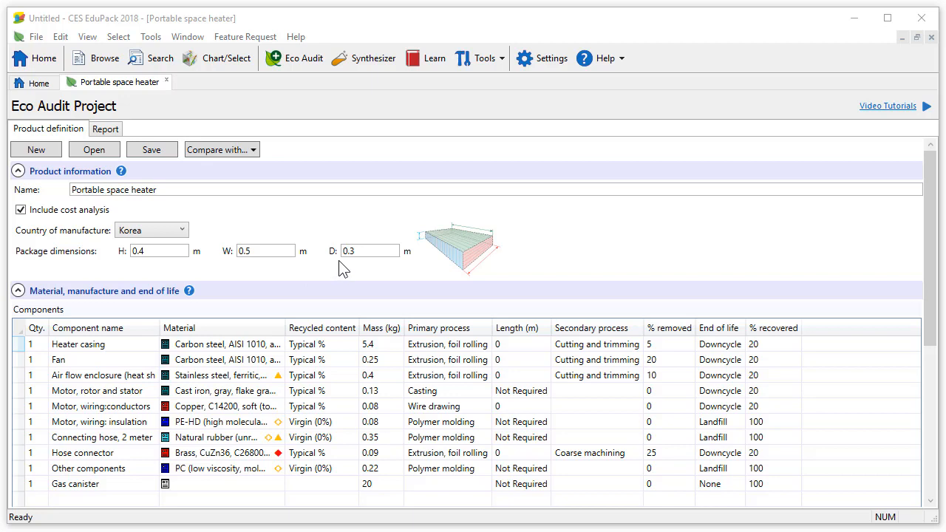
pyautogui.moveTo(416, 265)
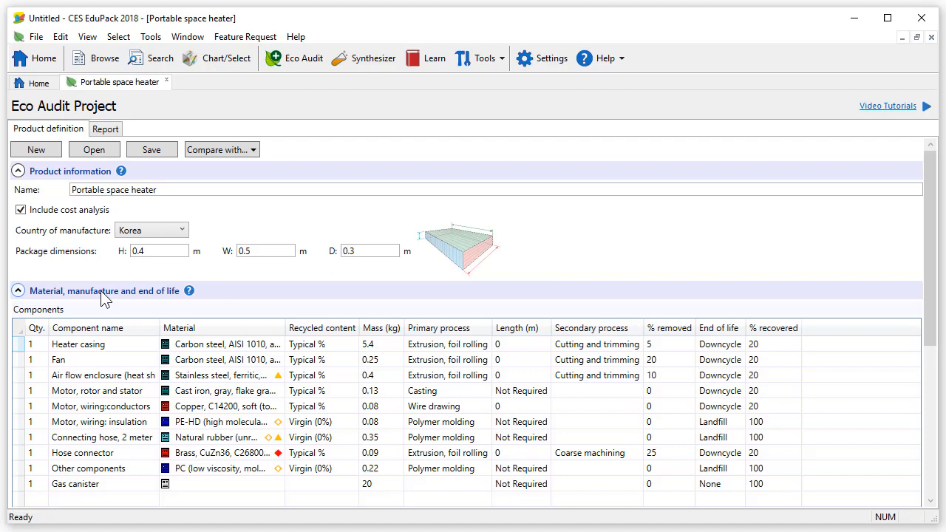
pyautogui.moveTo(42, 328)
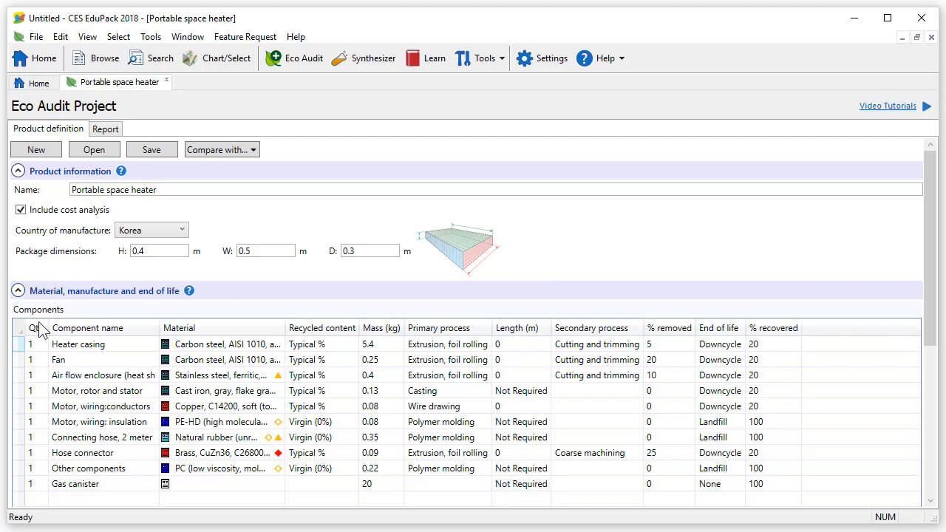
pyautogui.doubleClick(77, 343)
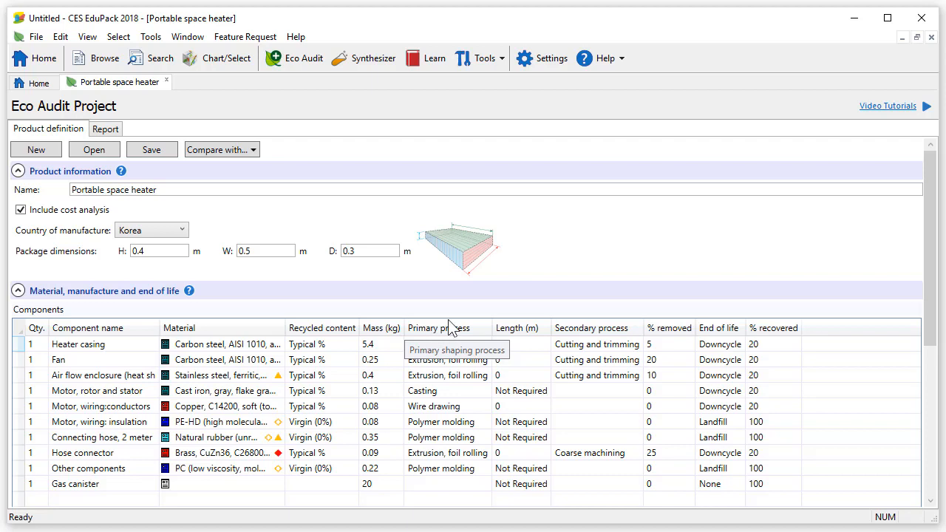
pyautogui.moveTo(633, 343)
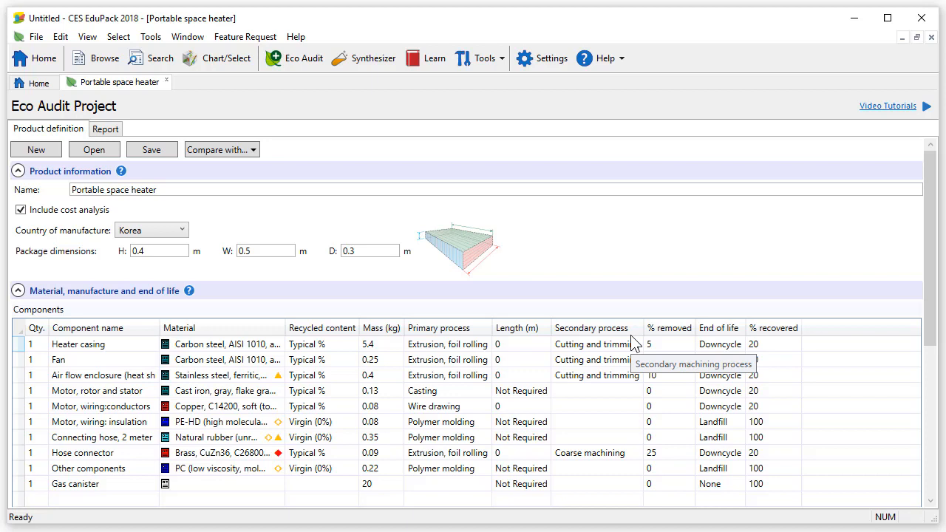
pyautogui.moveTo(683, 337)
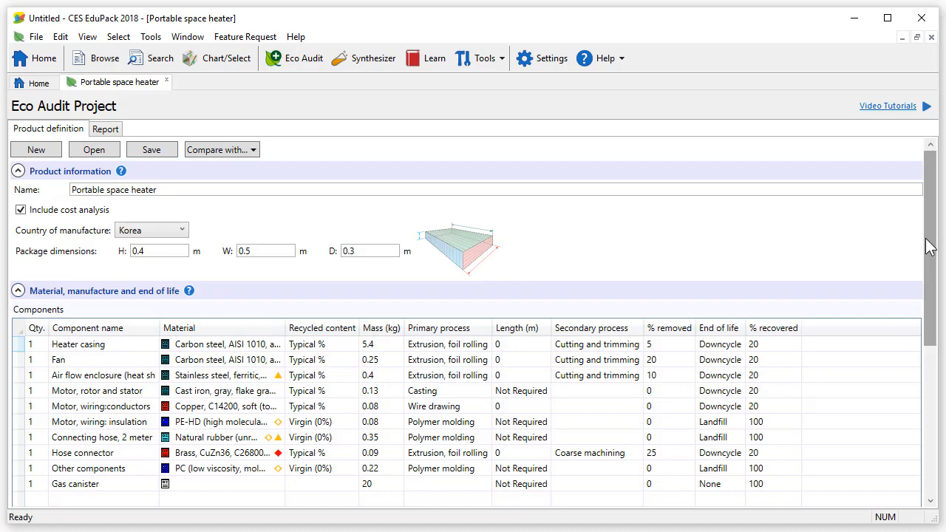
# Expand the Use section showing a 3-year product life, World use and domestic energy rate.
pyautogui.scroll(-3)
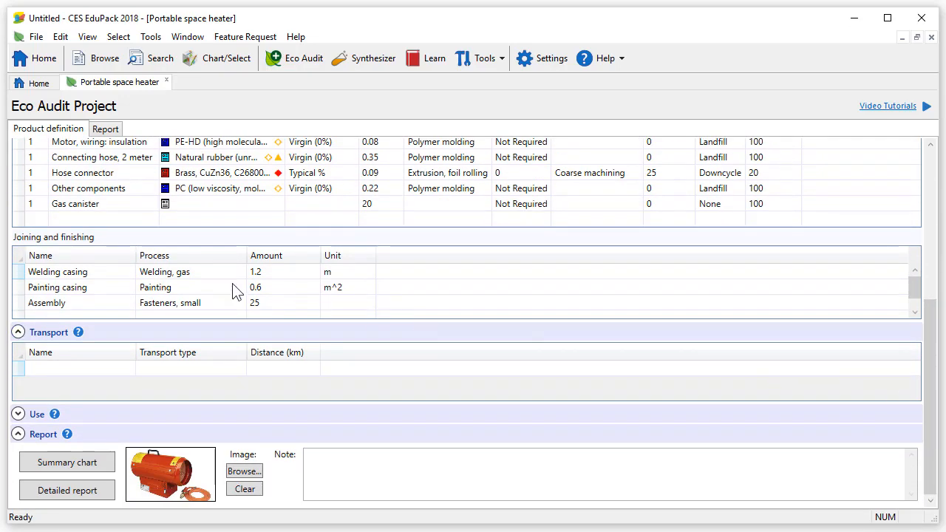
pyautogui.moveTo(107, 245)
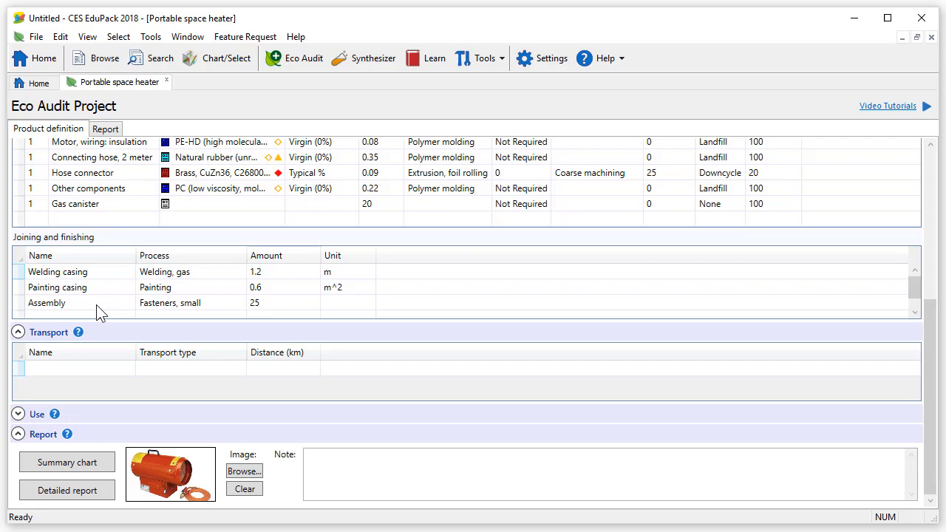
pyautogui.moveTo(364, 289)
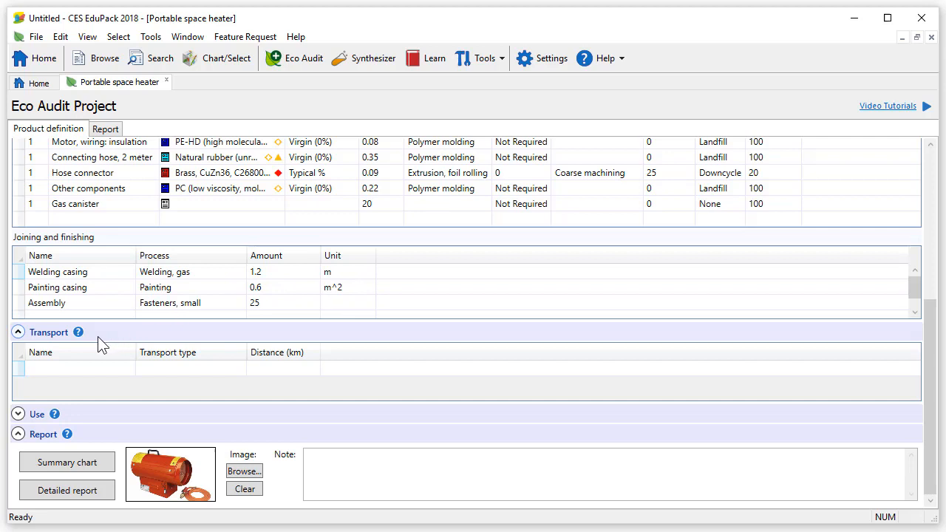
pyautogui.moveTo(107, 346)
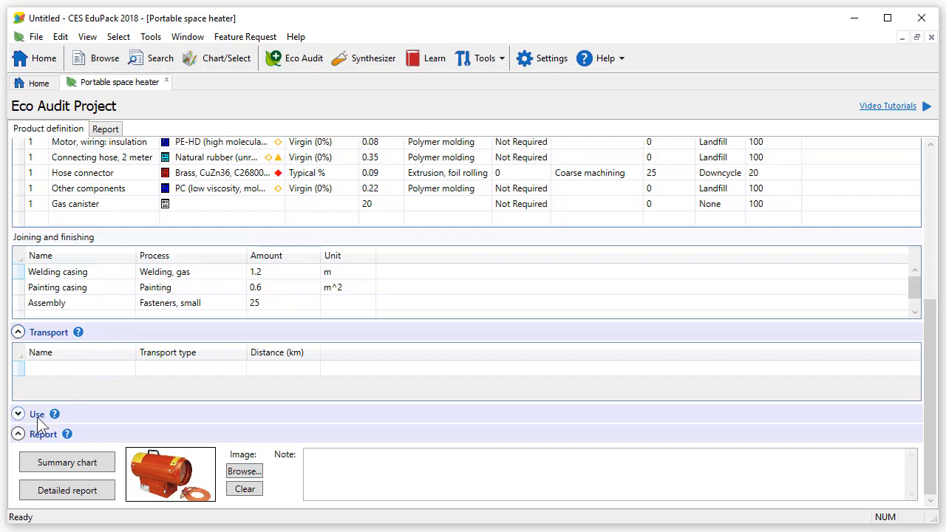
pyautogui.click(17, 414)
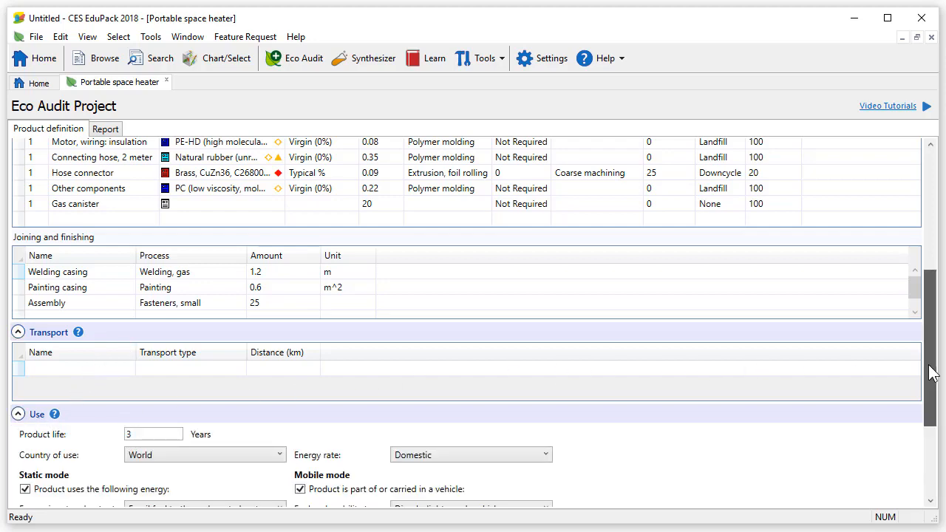
# Set static-mode use to fossil fuel thermal at 9.3 kW, 10 days a year, 2 hours a day.
pyautogui.scroll(-3)
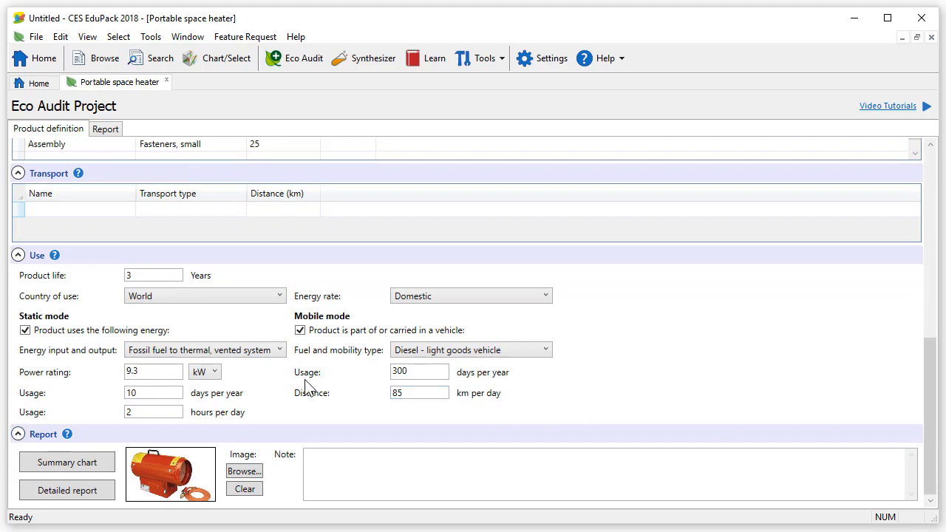
pyautogui.click(153, 275)
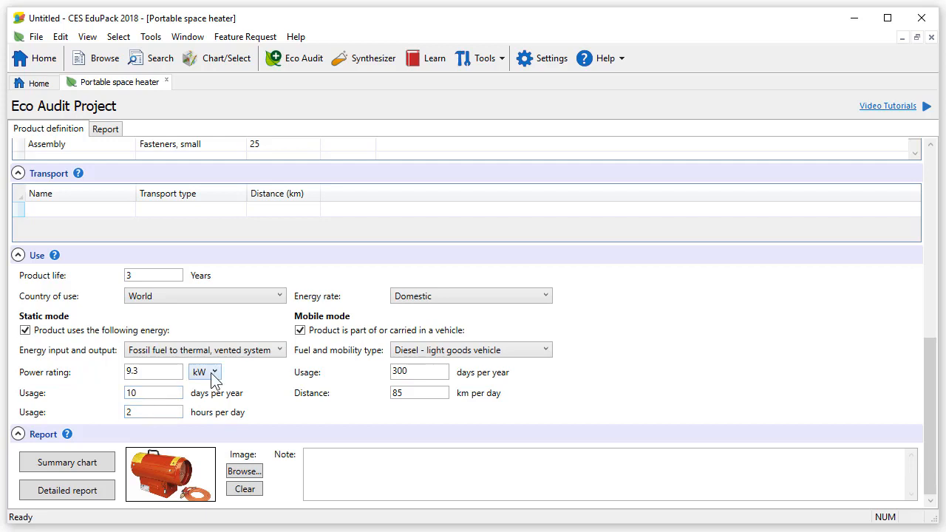
pyautogui.moveTo(356, 327)
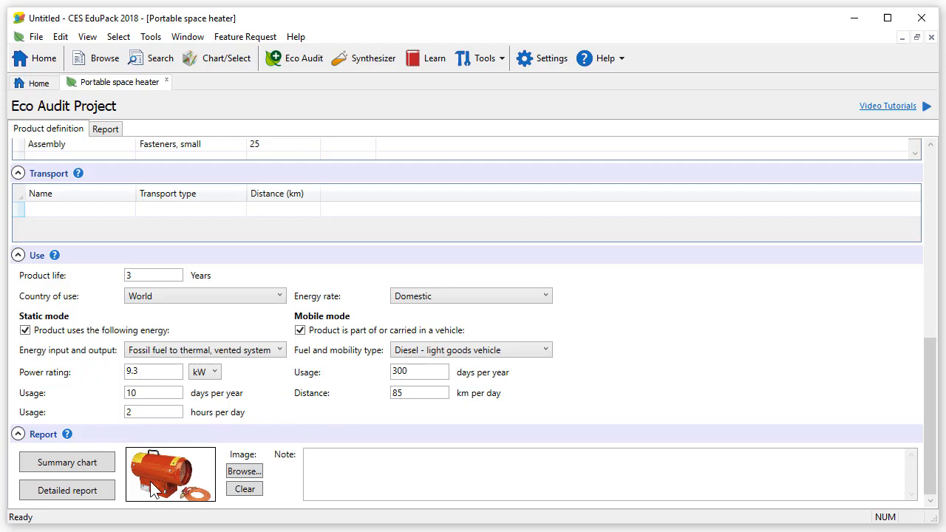
pyautogui.moveTo(204, 470)
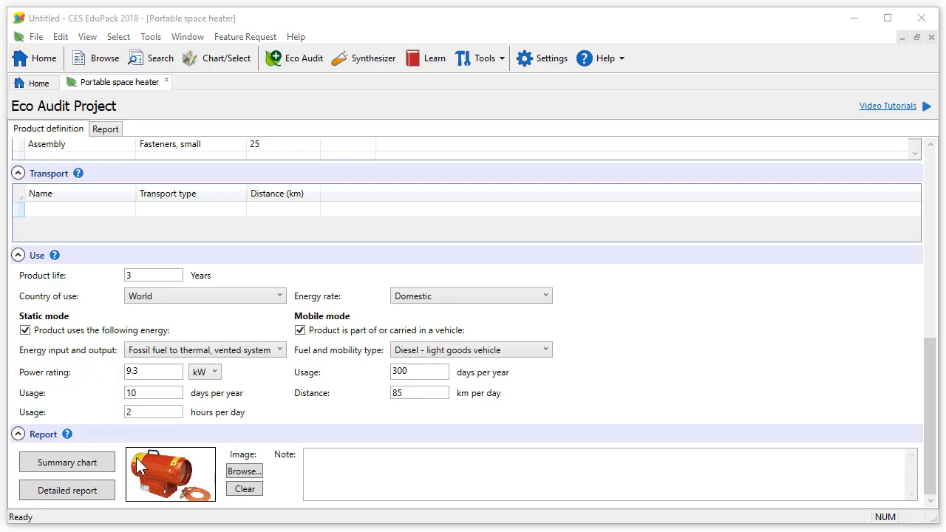
# View the energy summary chart with Use above 7000 MJ, then the detailed Eco Audit report.
pyautogui.click(67, 461)
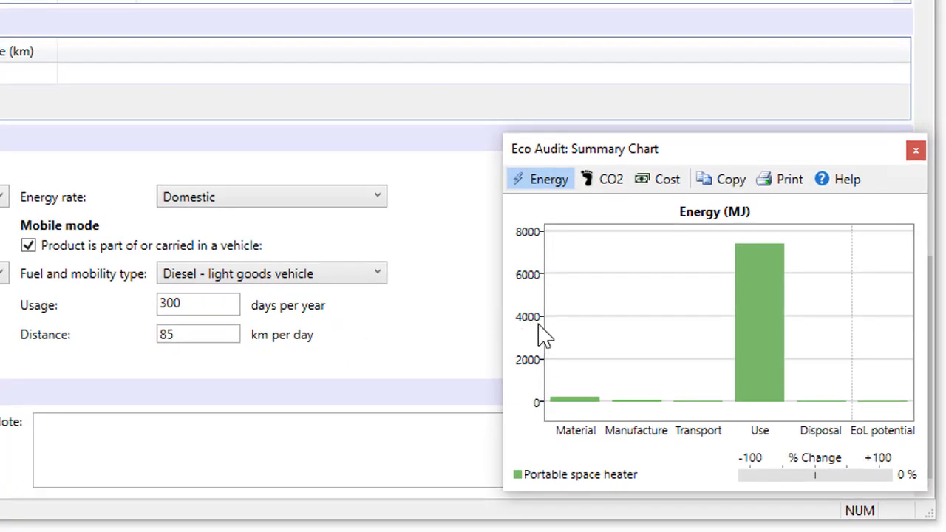
pyautogui.moveTo(555, 210)
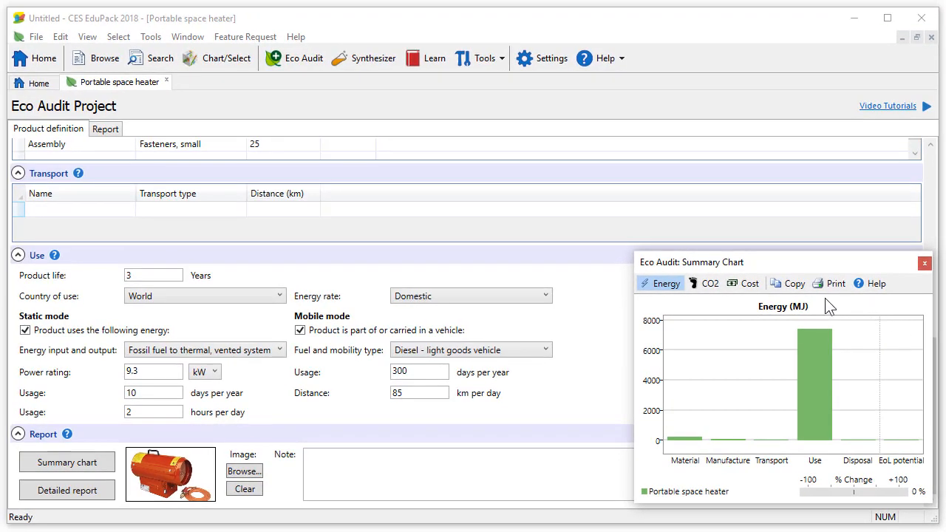
pyautogui.click(924, 263)
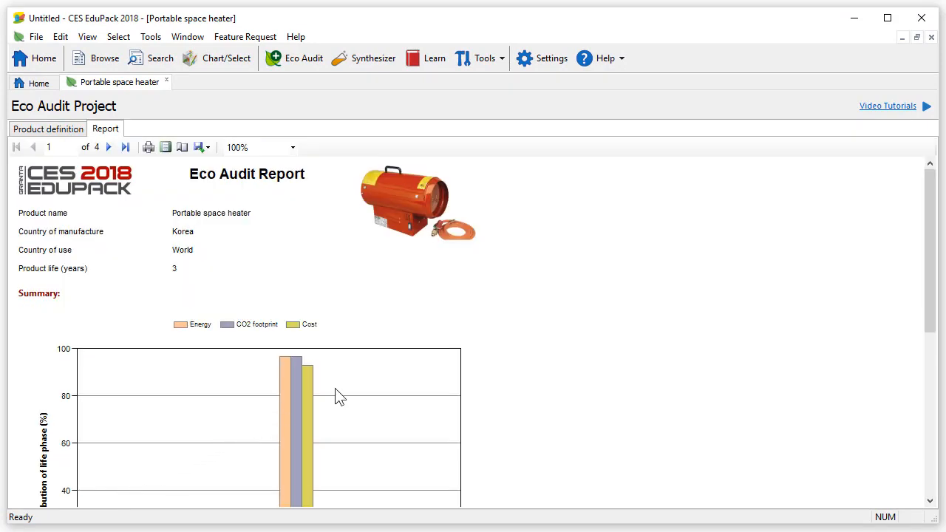
# Review the page-1 summary table and move to page 2, Energy Analysis (2.56e+03 MJ/year).
pyautogui.scroll(-3)
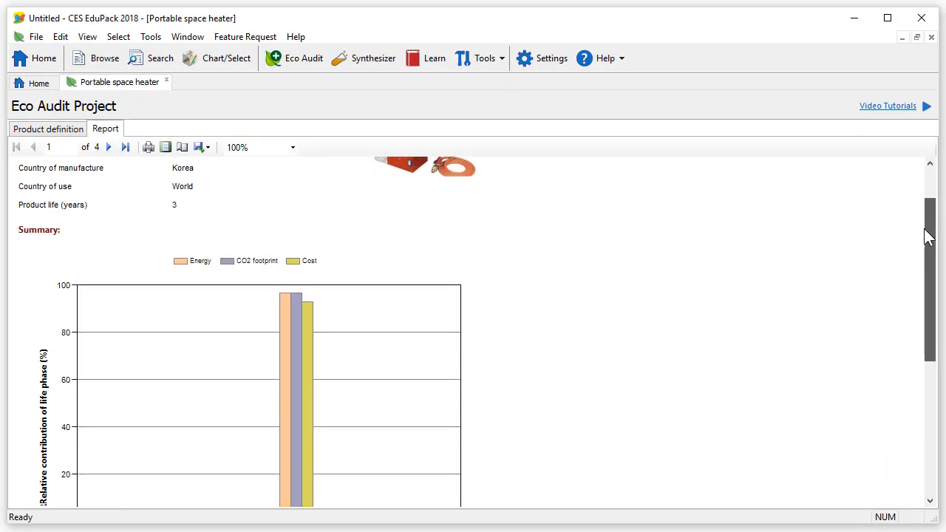
pyautogui.scroll(-3)
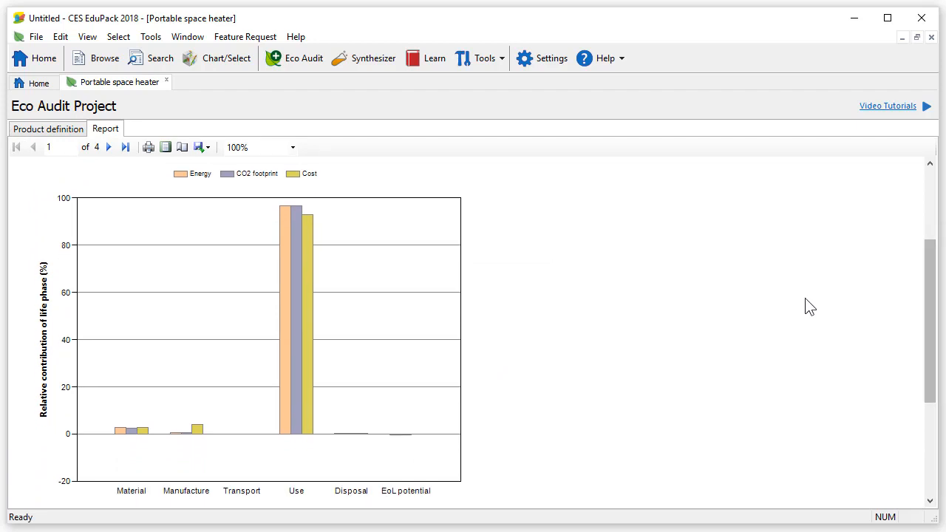
pyautogui.moveTo(479, 442)
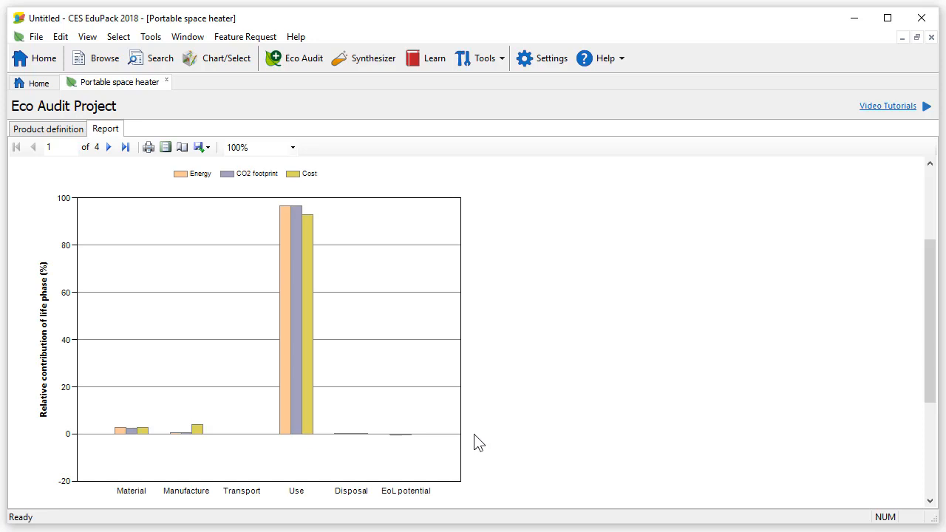
pyautogui.moveTo(293, 506)
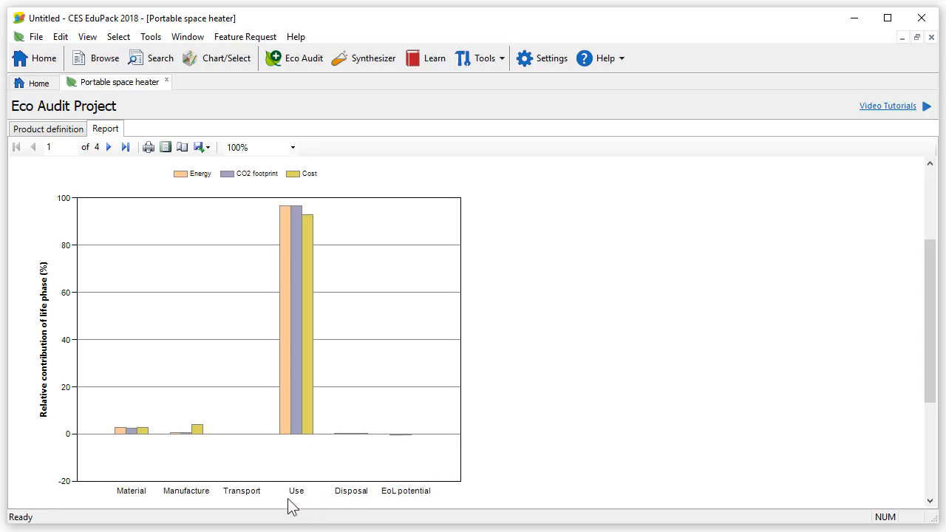
pyautogui.moveTo(309, 362)
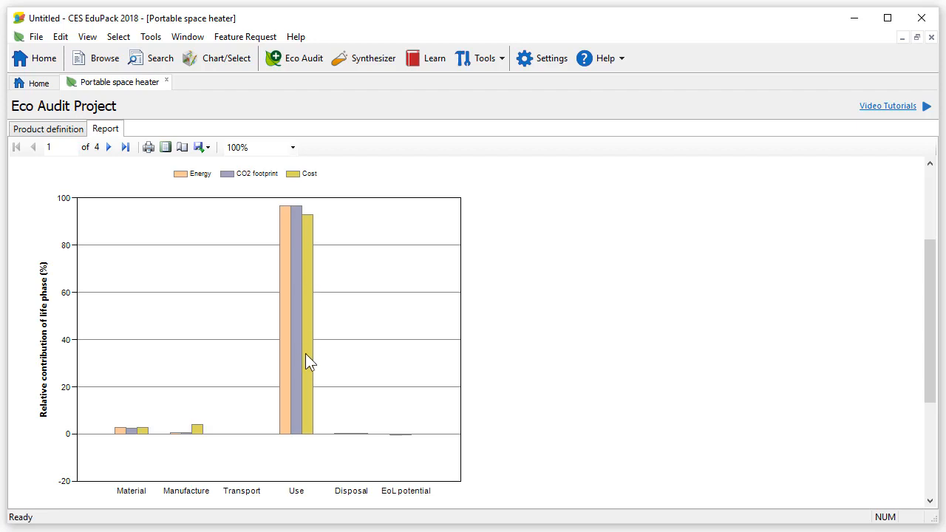
pyautogui.moveTo(313, 503)
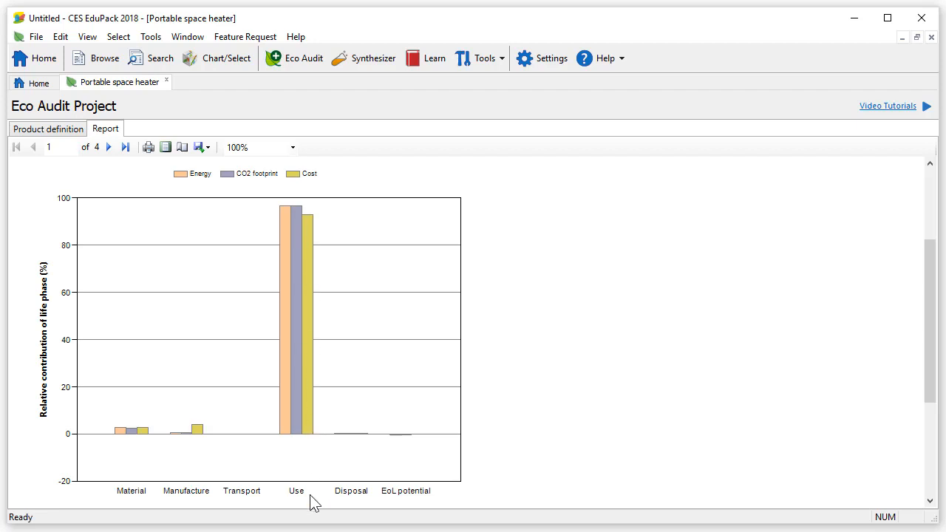
pyautogui.moveTo(361, 459)
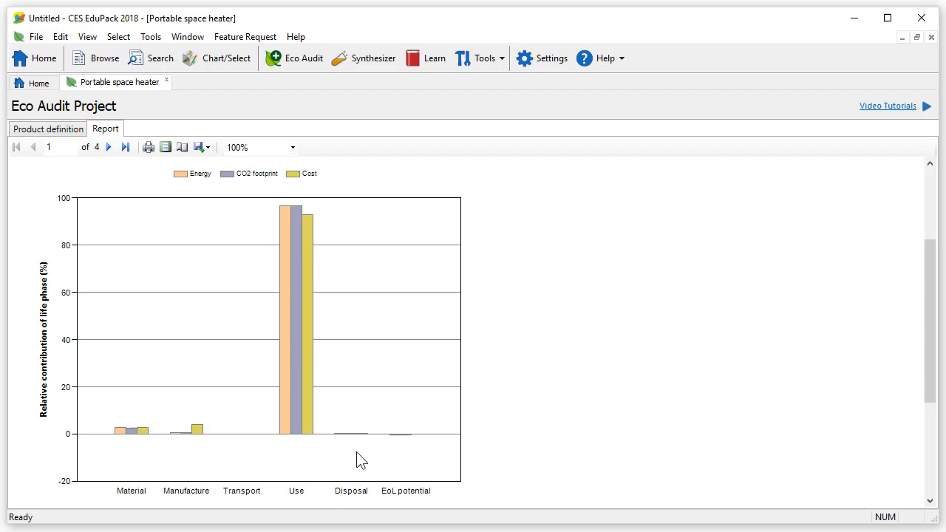
pyautogui.moveTo(411, 450)
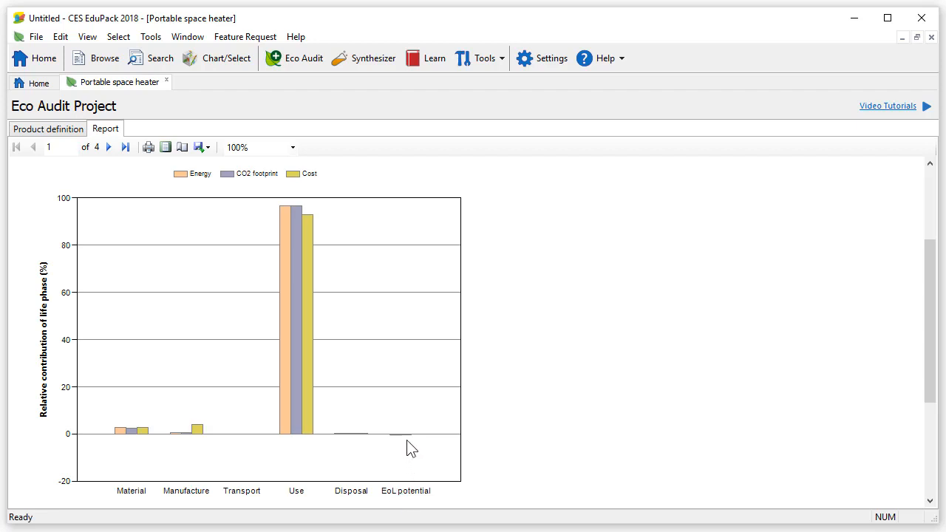
pyautogui.moveTo(930, 354)
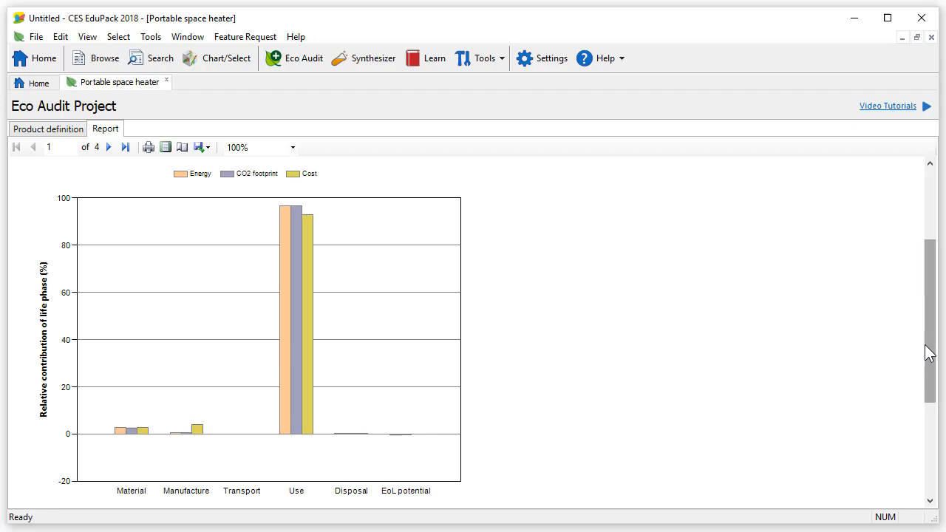
pyautogui.scroll(-3)
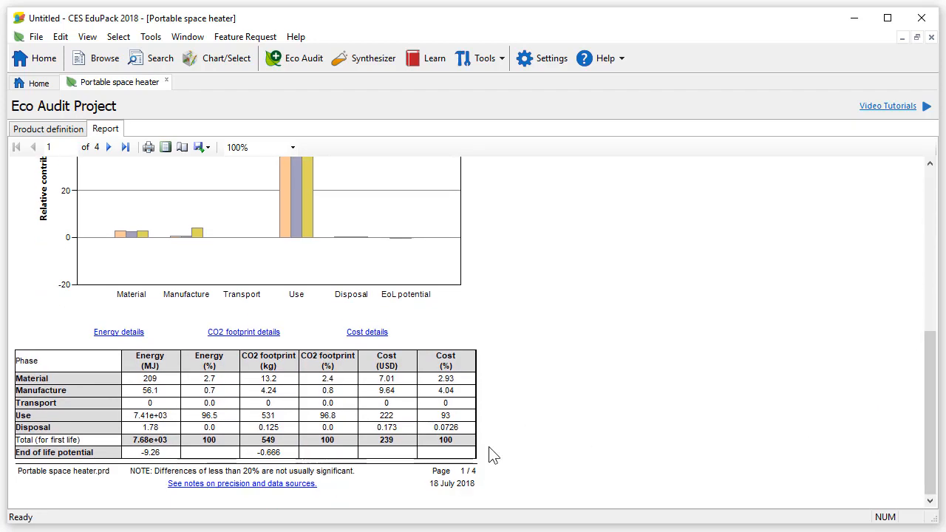
pyautogui.click(109, 148)
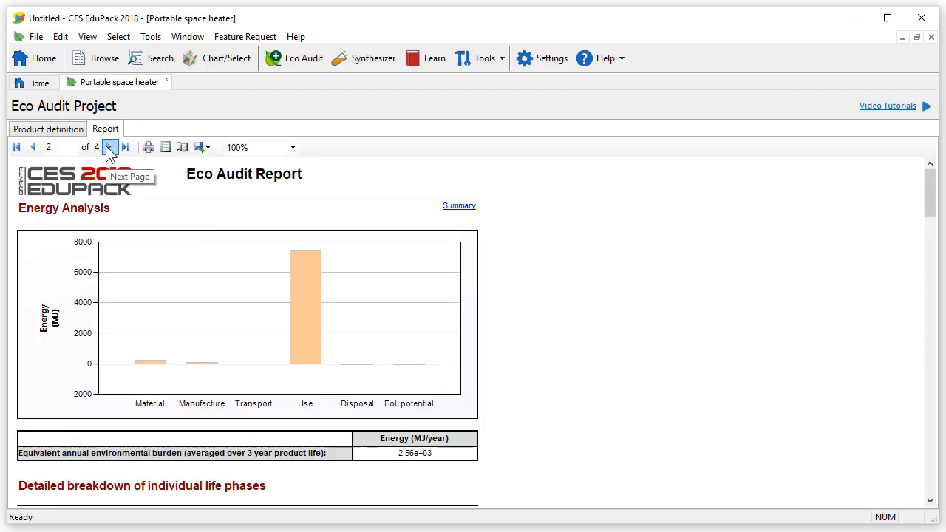
# View the CO2 footprint (183 kg/year) and cost (79.6 USD/year) pages, then the 14-page print layout.
pyautogui.click(110, 147)
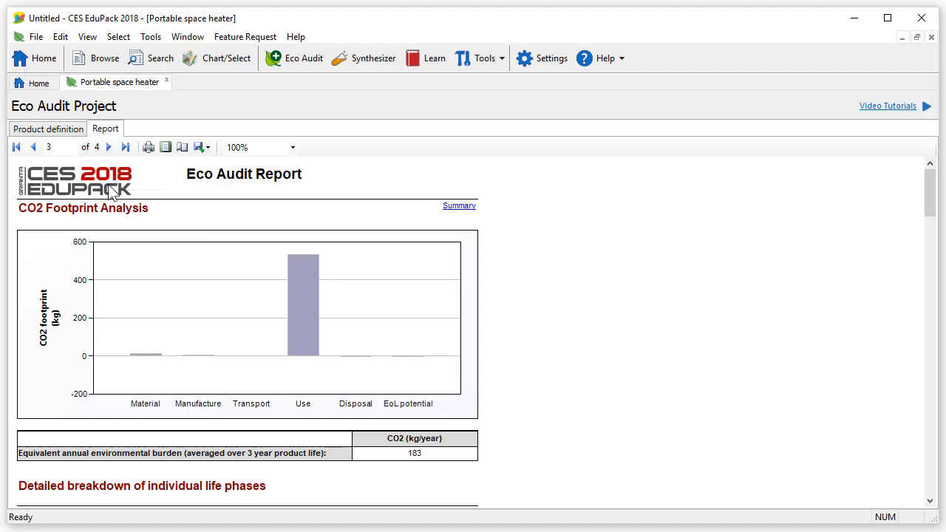
pyautogui.click(108, 146)
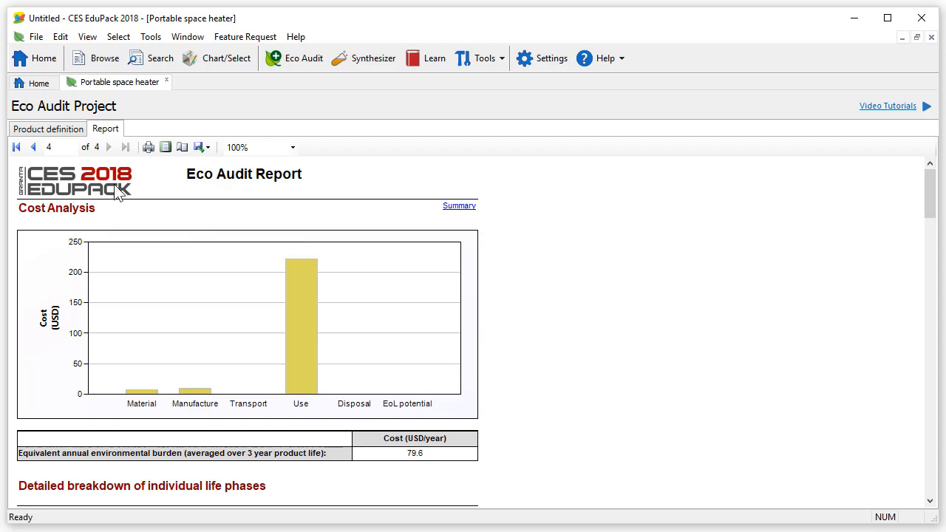
pyautogui.click(166, 148)
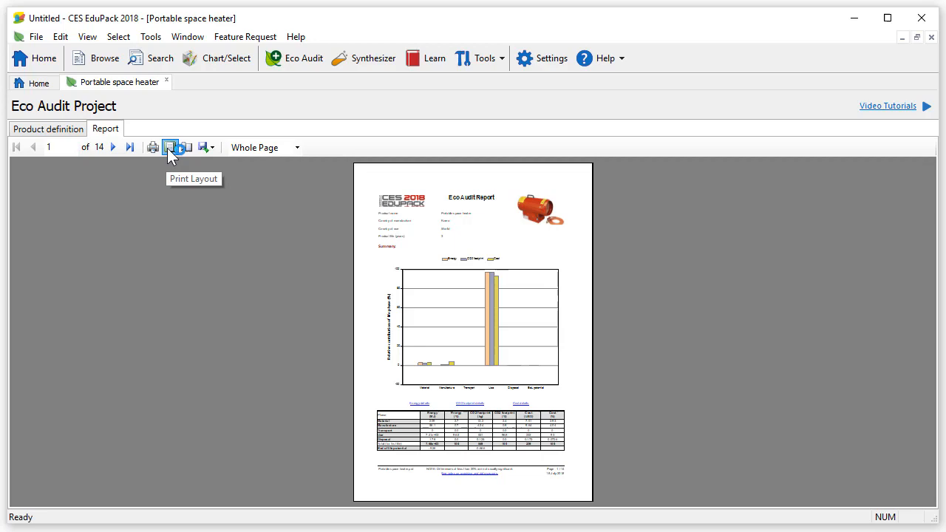
# Show the report's export format choices: Excel, PDF and Word.
pyautogui.click(209, 148)
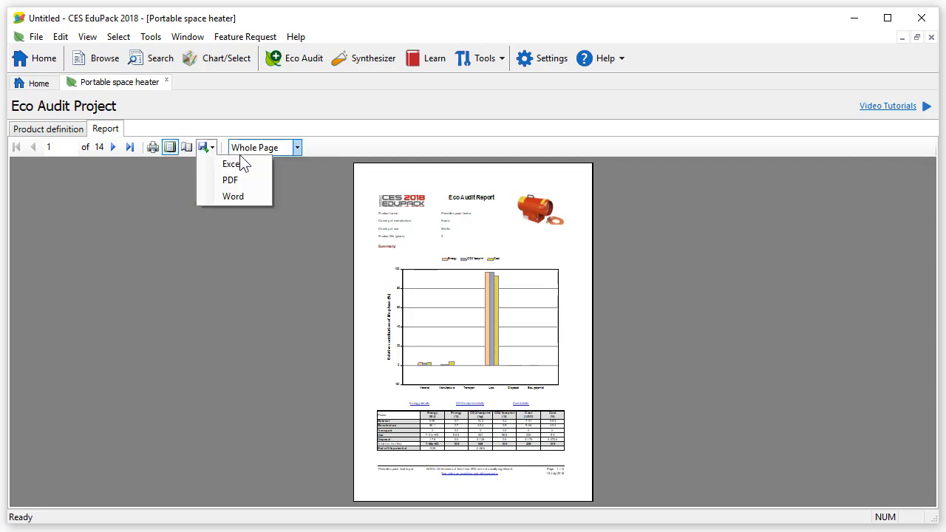
pyautogui.moveTo(233, 195)
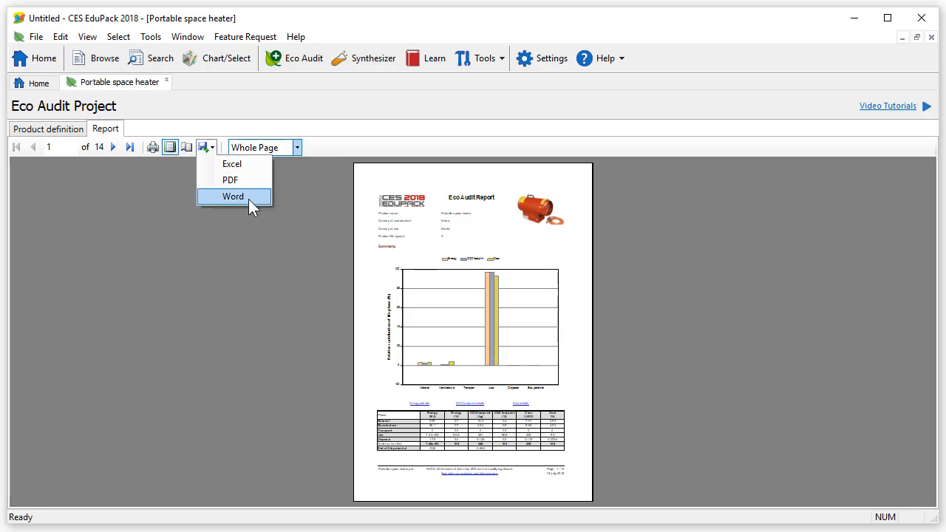